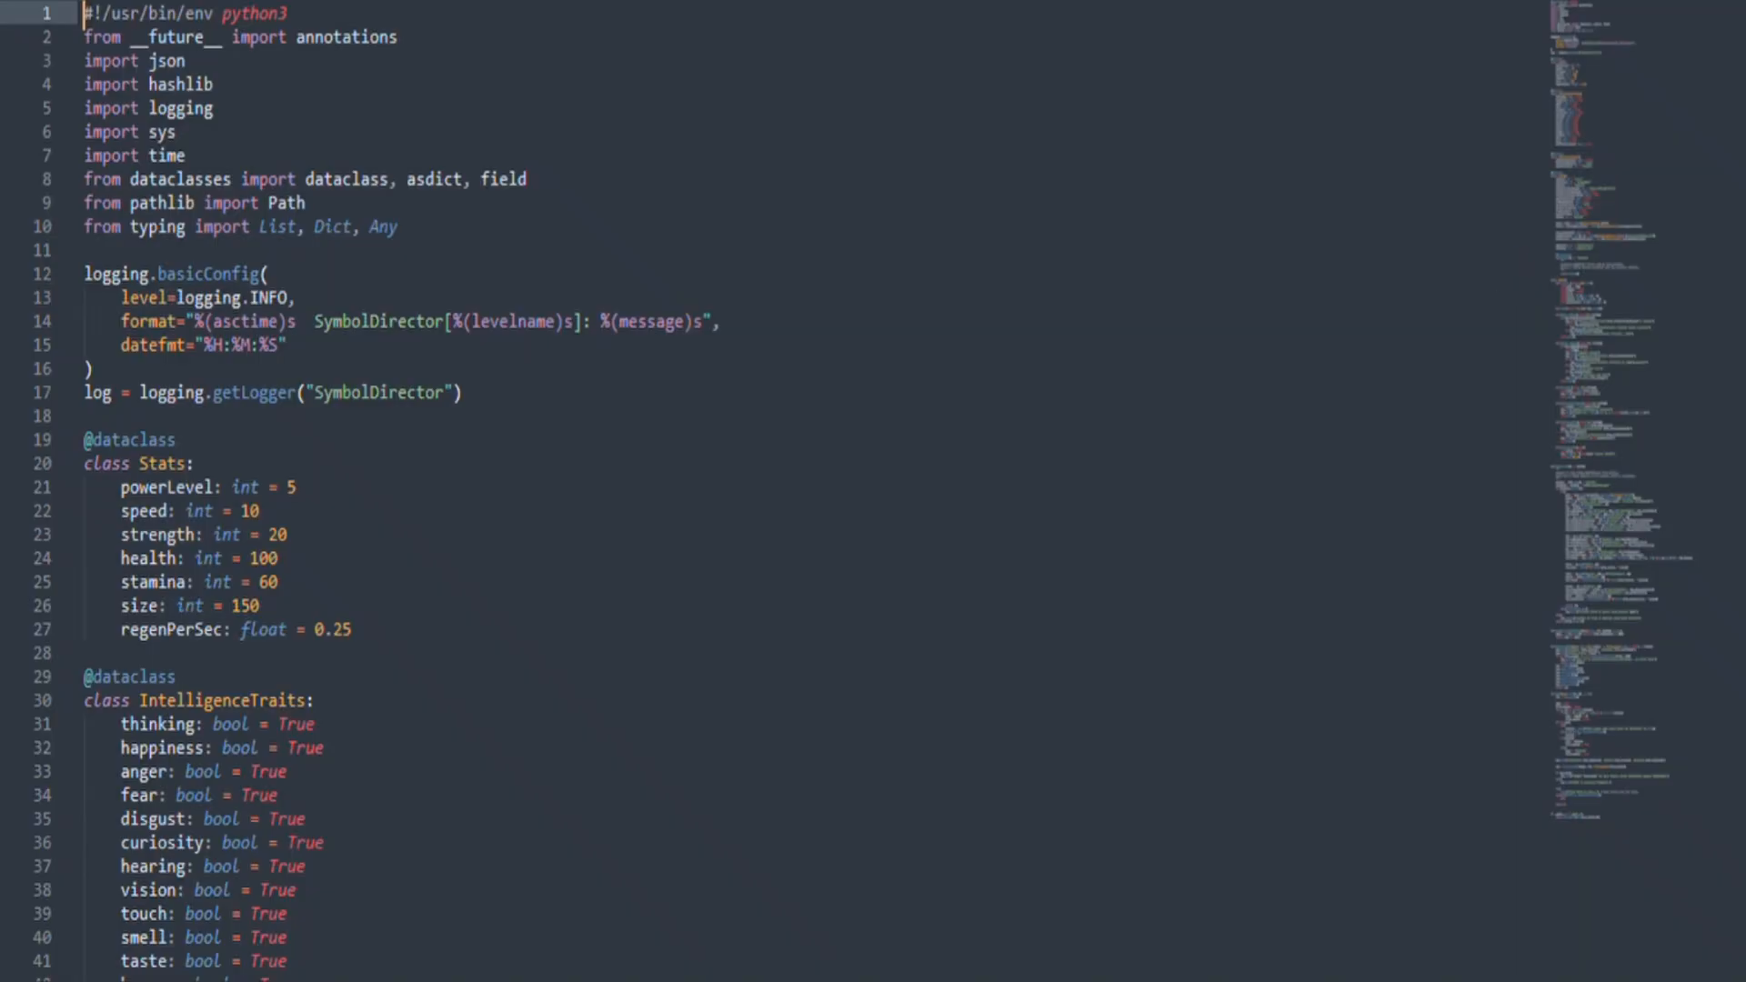
- Answer the 'Enter symbol name' prompt with Stickman and submit it to the script
{"action": "scroll", "scroll_direction": "down", "scroll_amount": 3}
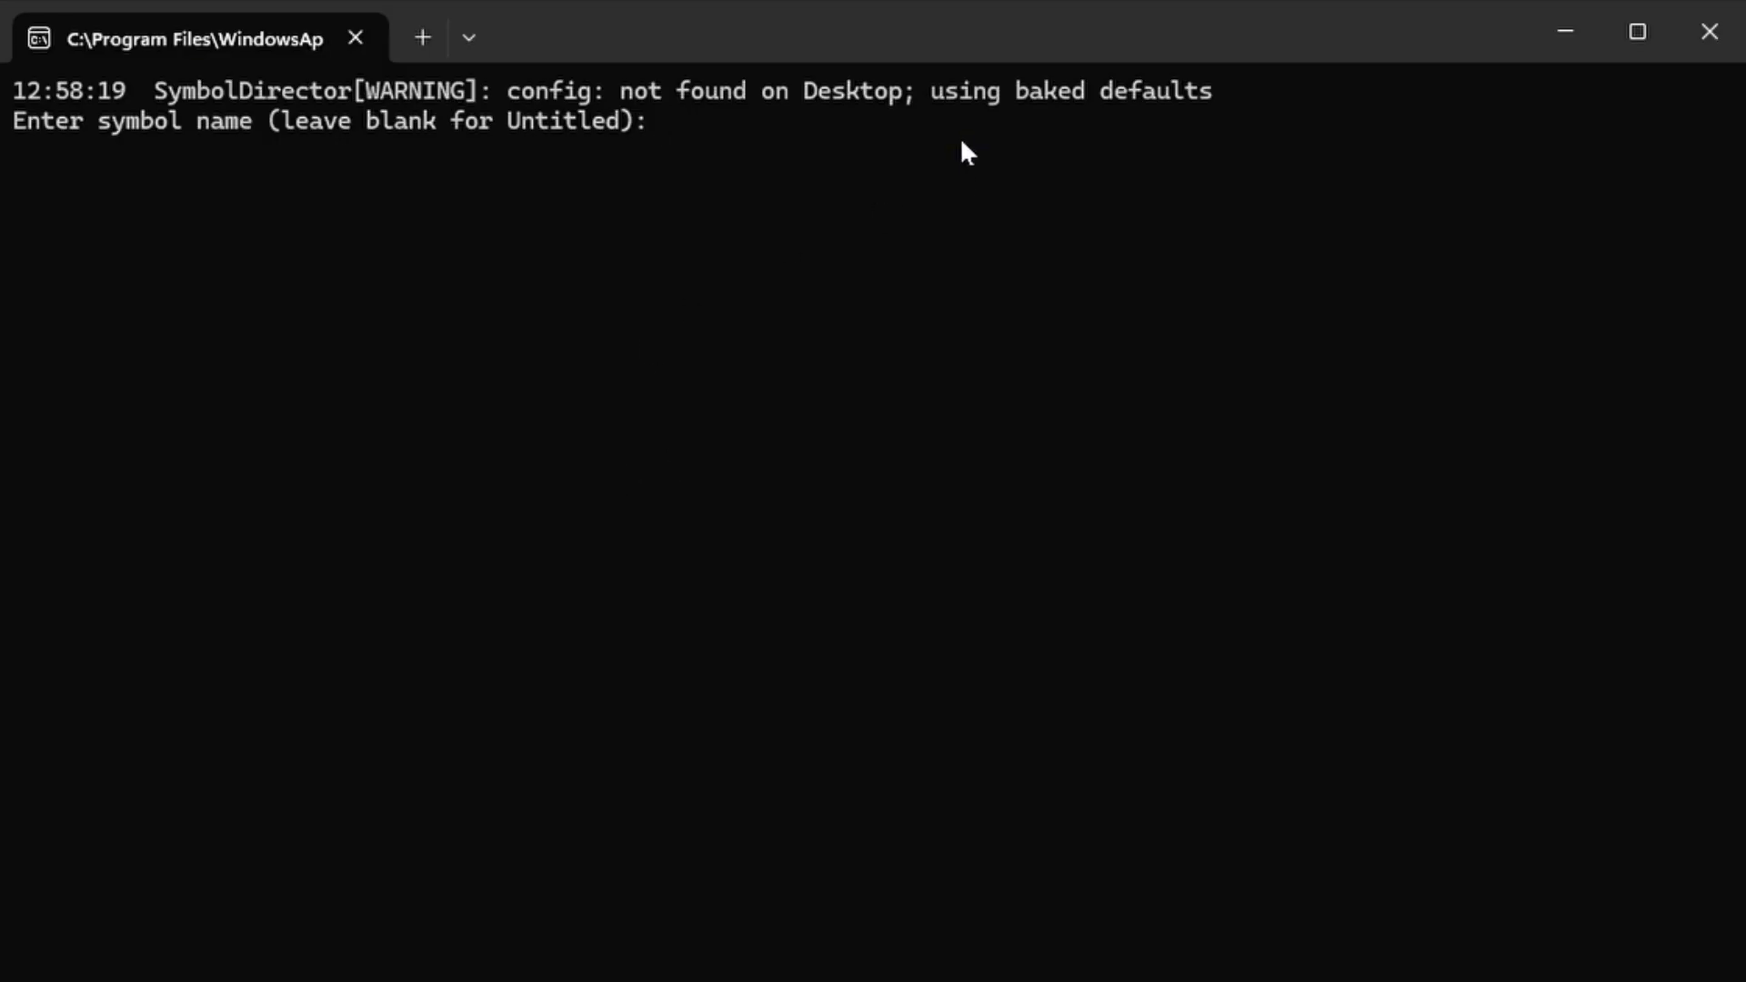
{"action": "type", "text": "Stickman"}
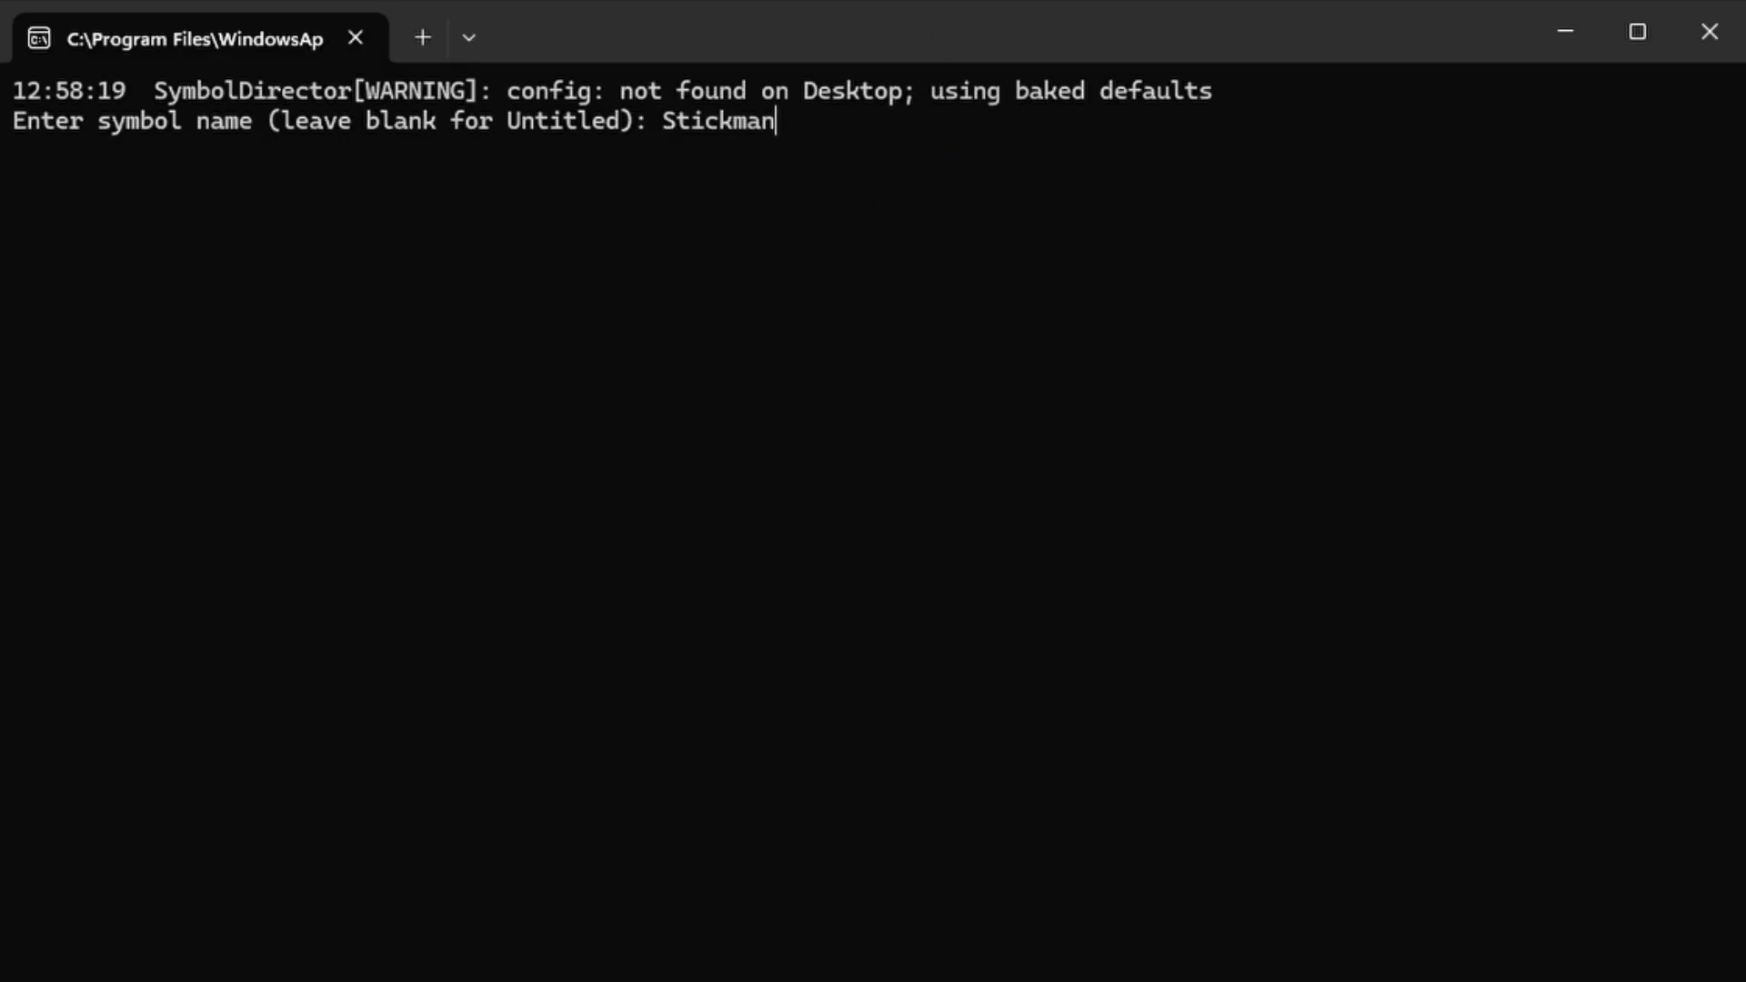
{"action": "key", "text": "Return"}
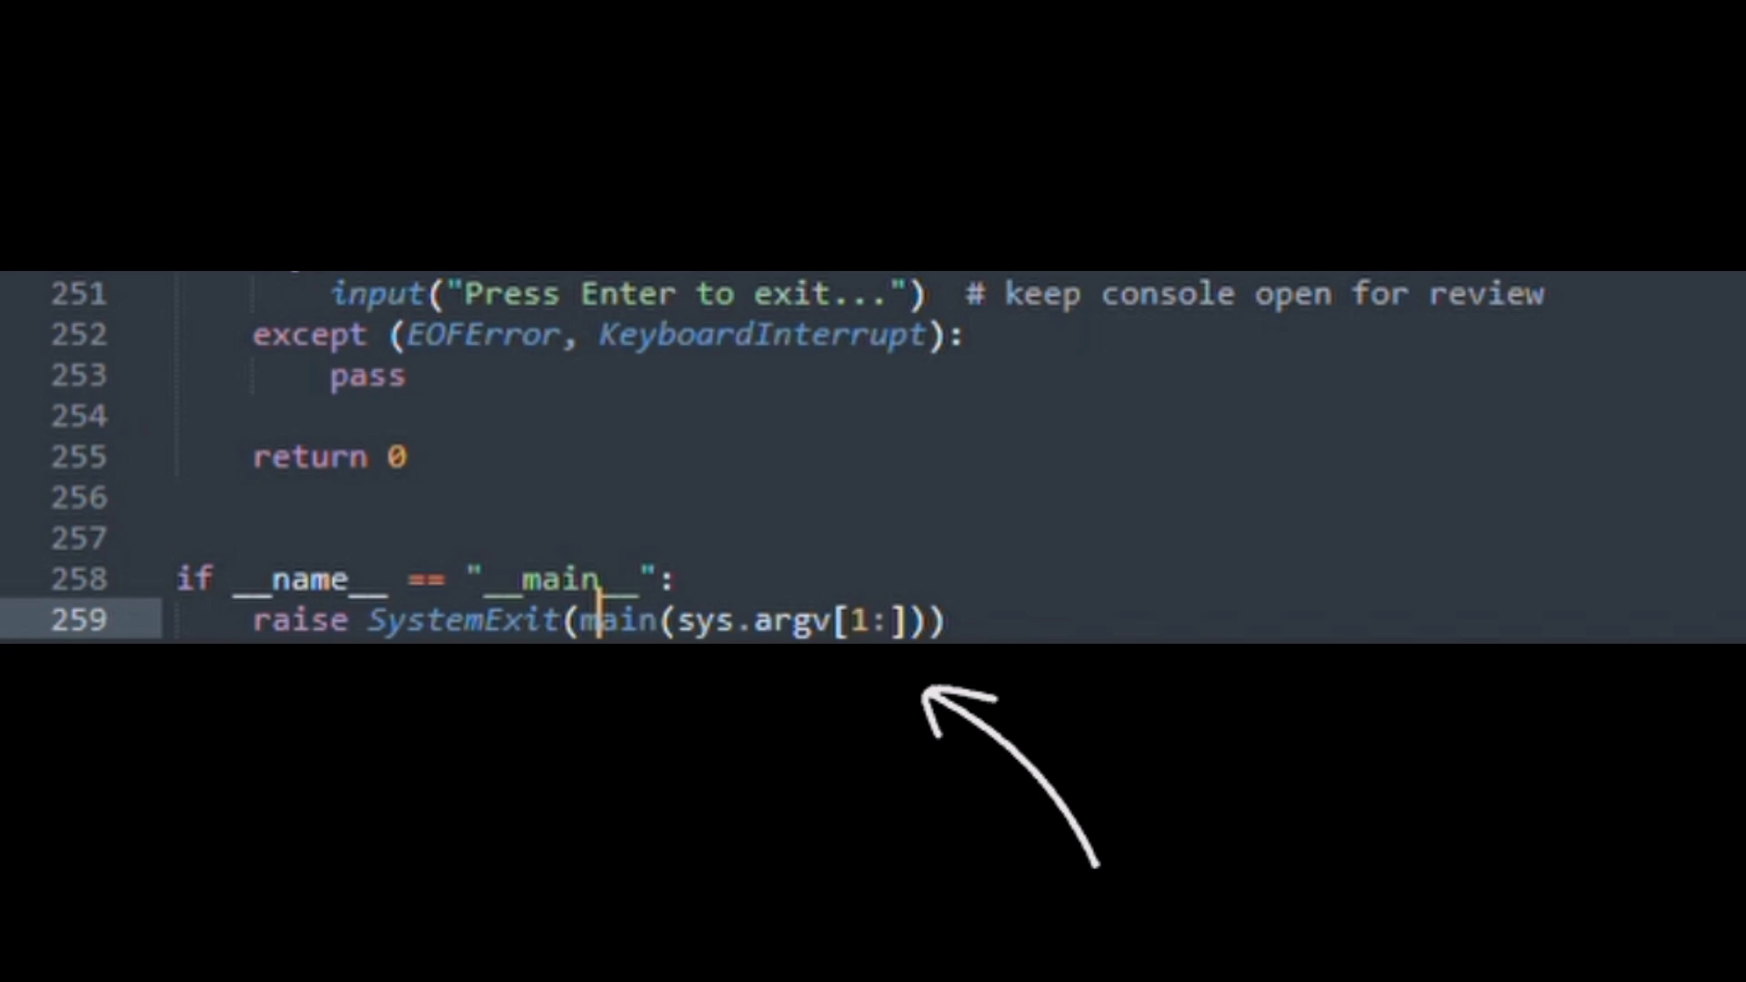
{"action": "scroll", "scroll_direction": "up", "scroll_amount": 3}
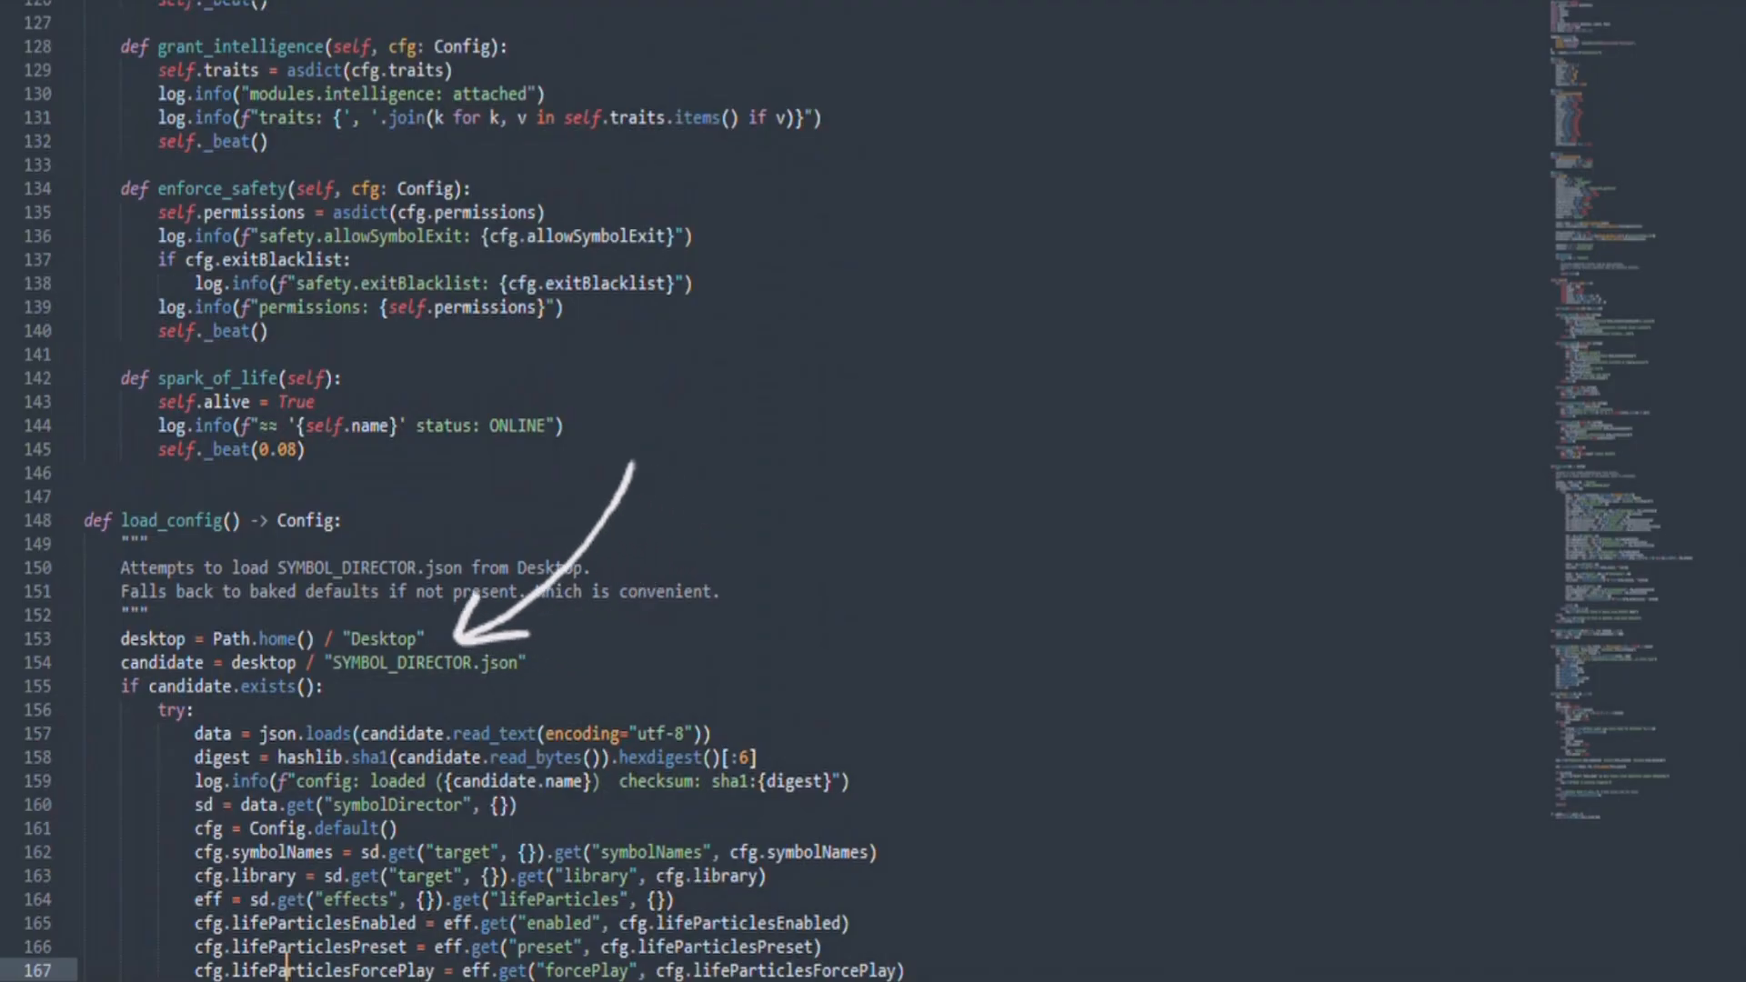
{"action": "scroll", "scroll_direction": "up", "scroll_amount": 3}
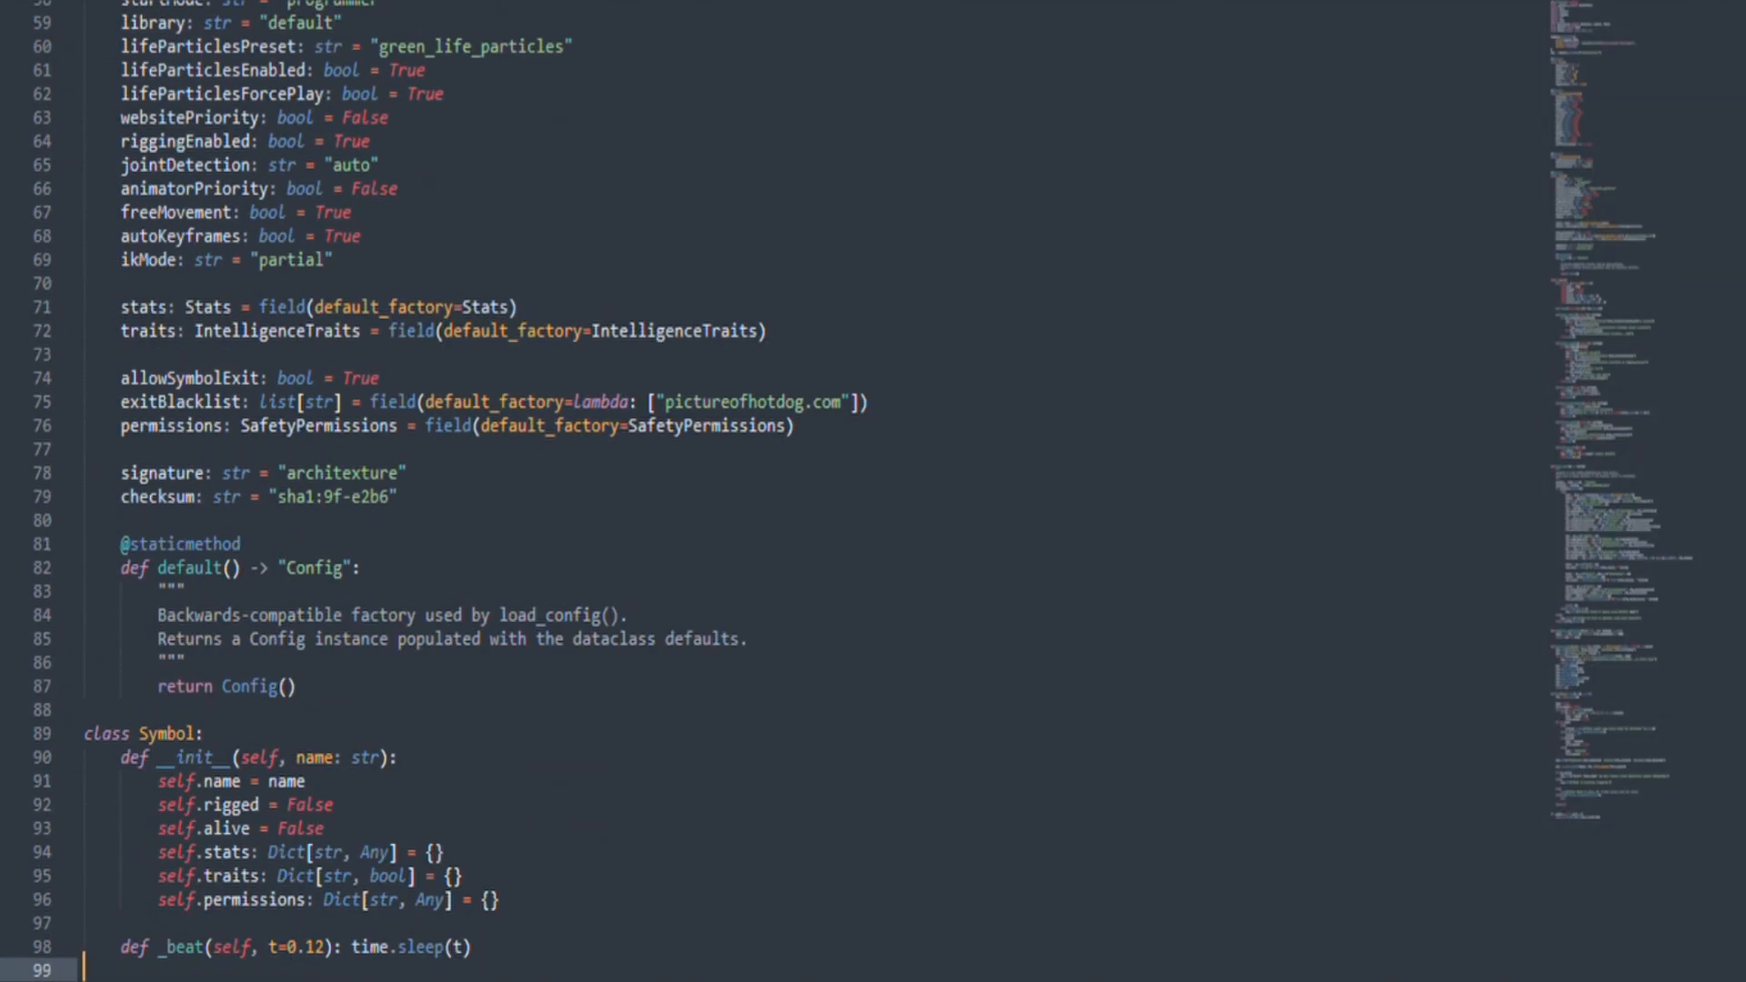
{"action": "scroll", "scroll_direction": "down", "scroll_amount": 3}
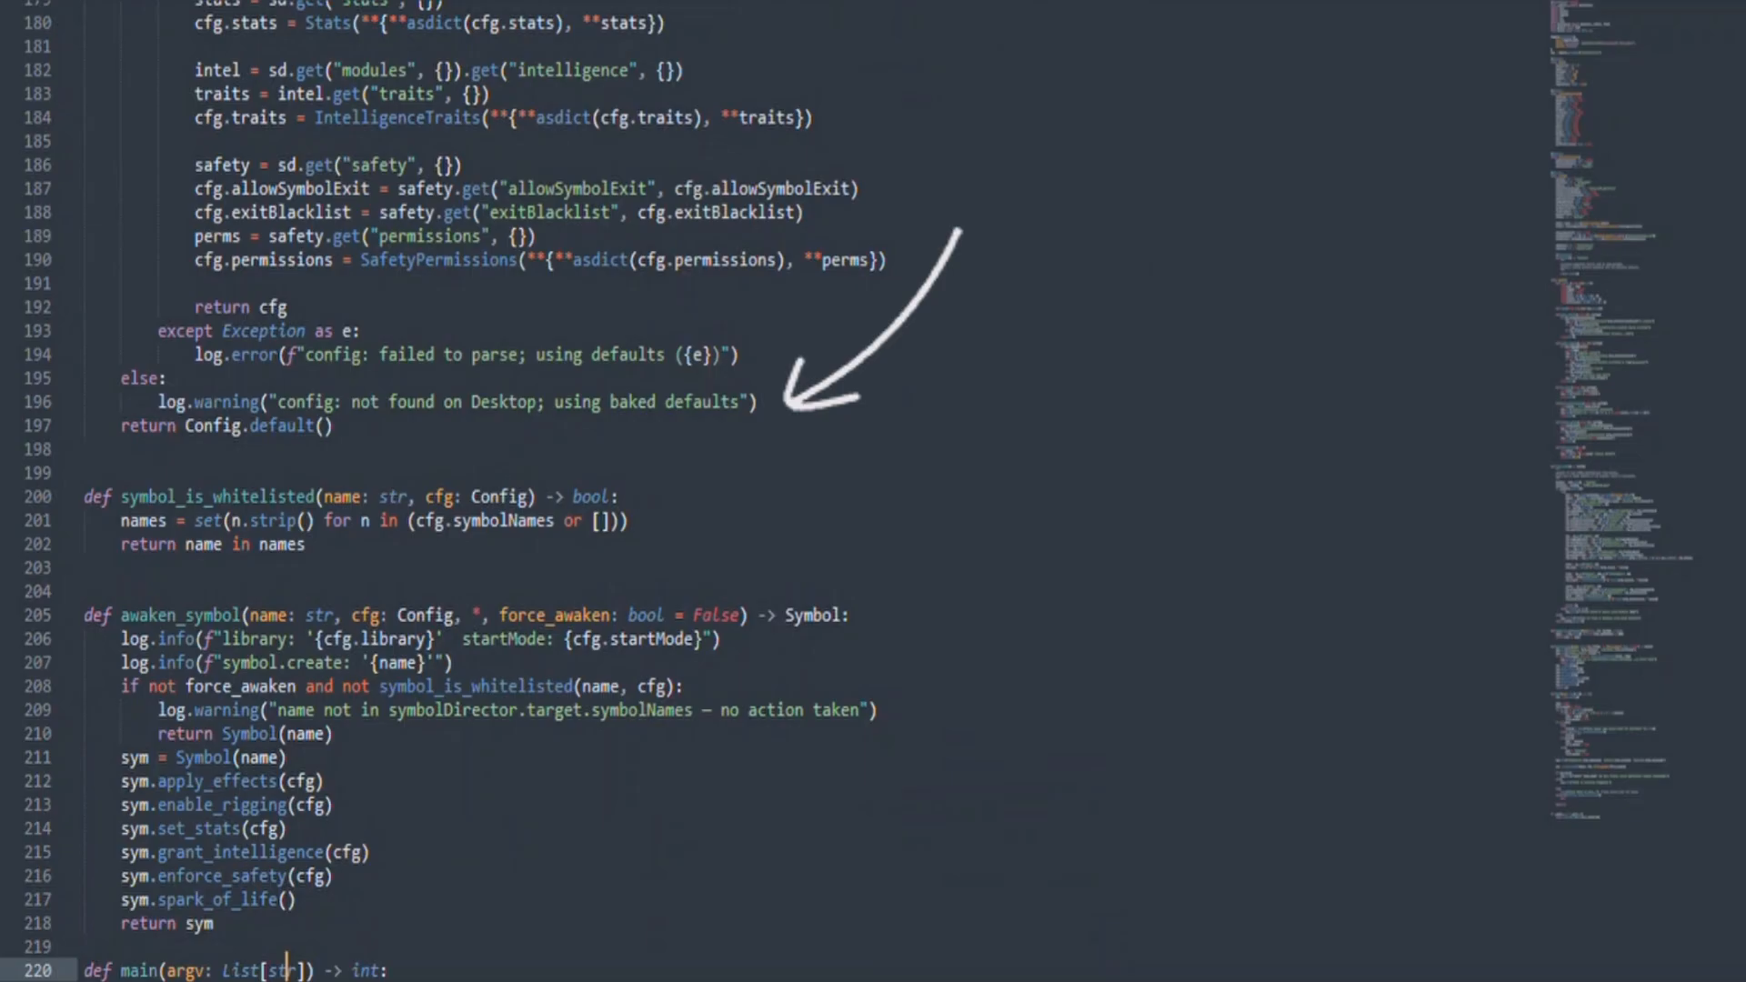
{"action": "scroll", "scroll_direction": "up", "scroll_amount": 3}
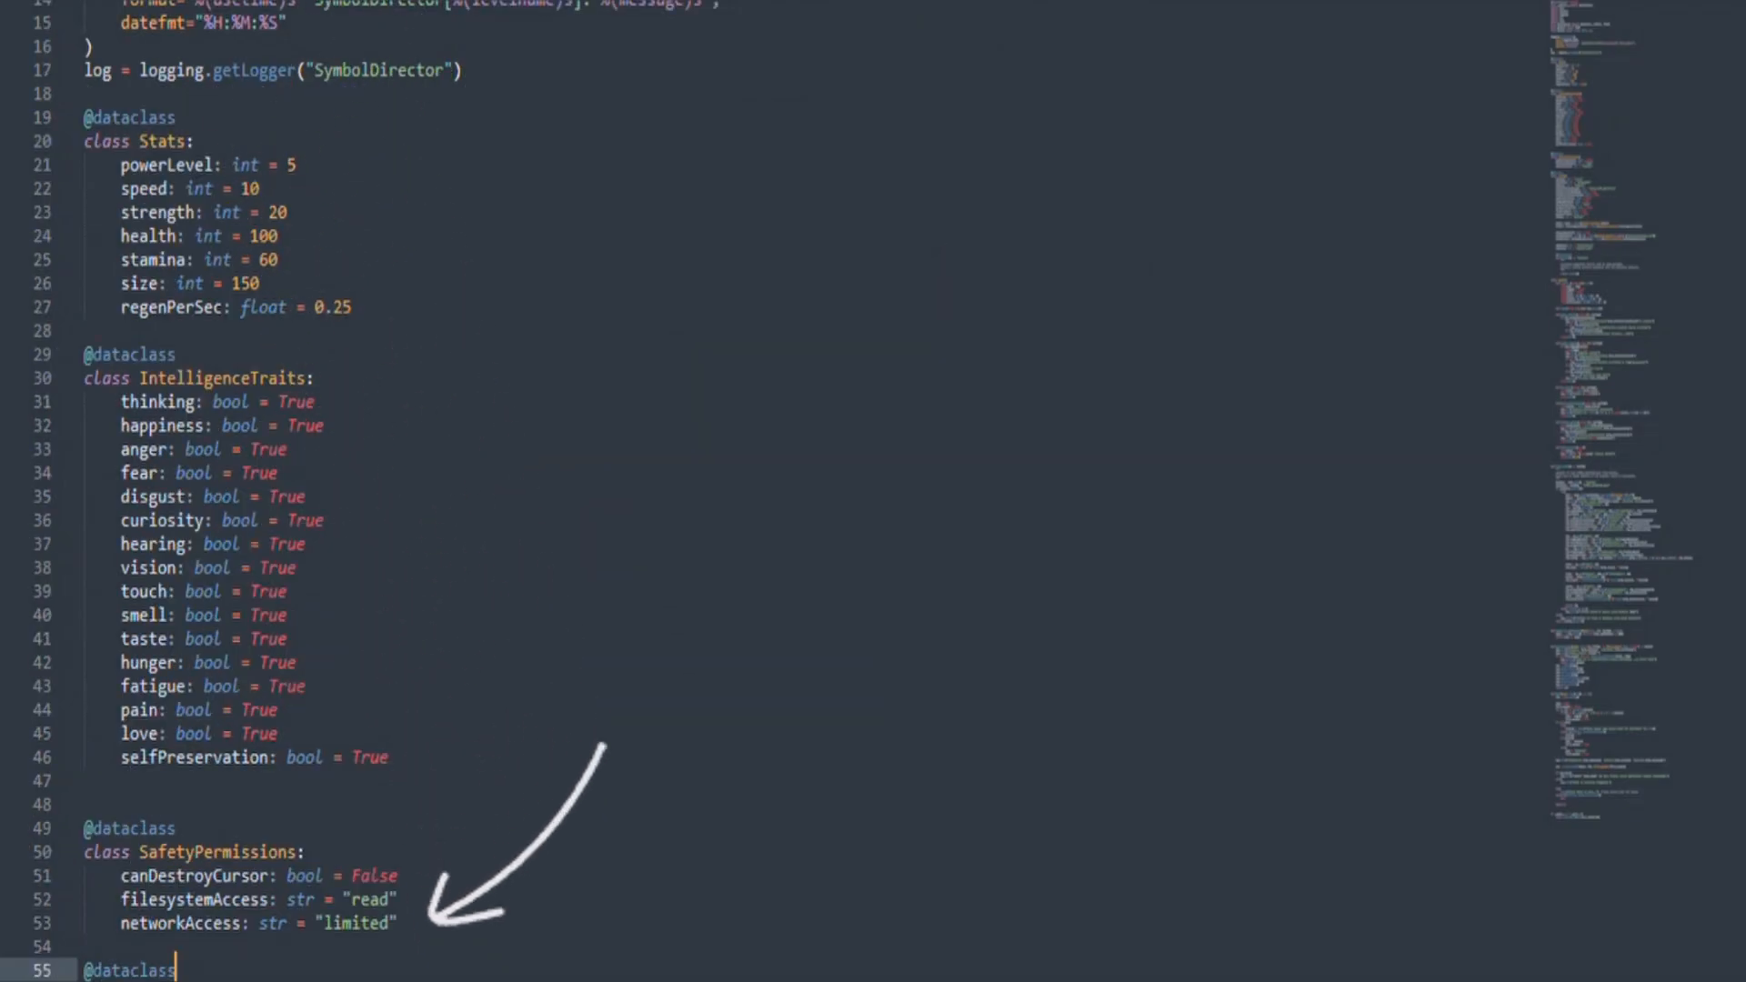
{"action": "scroll", "scroll_direction": "up", "scroll_amount": 3}
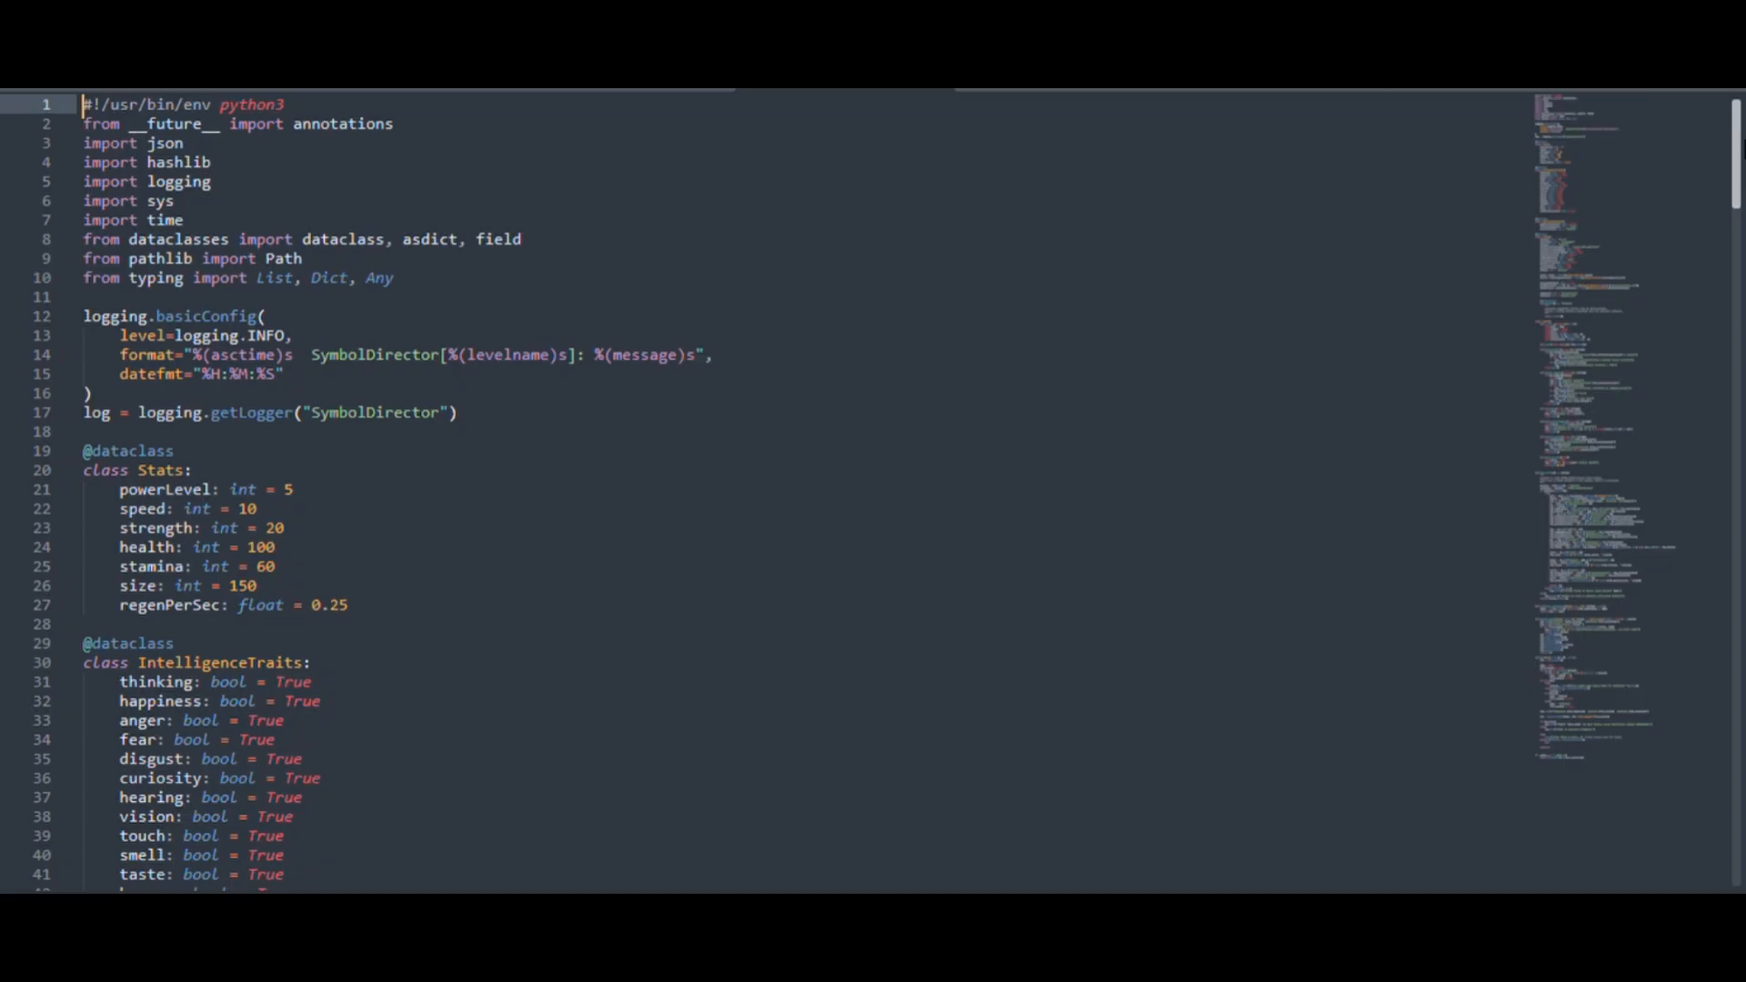
{"action": "left_click", "coordinate": [194, 469]}
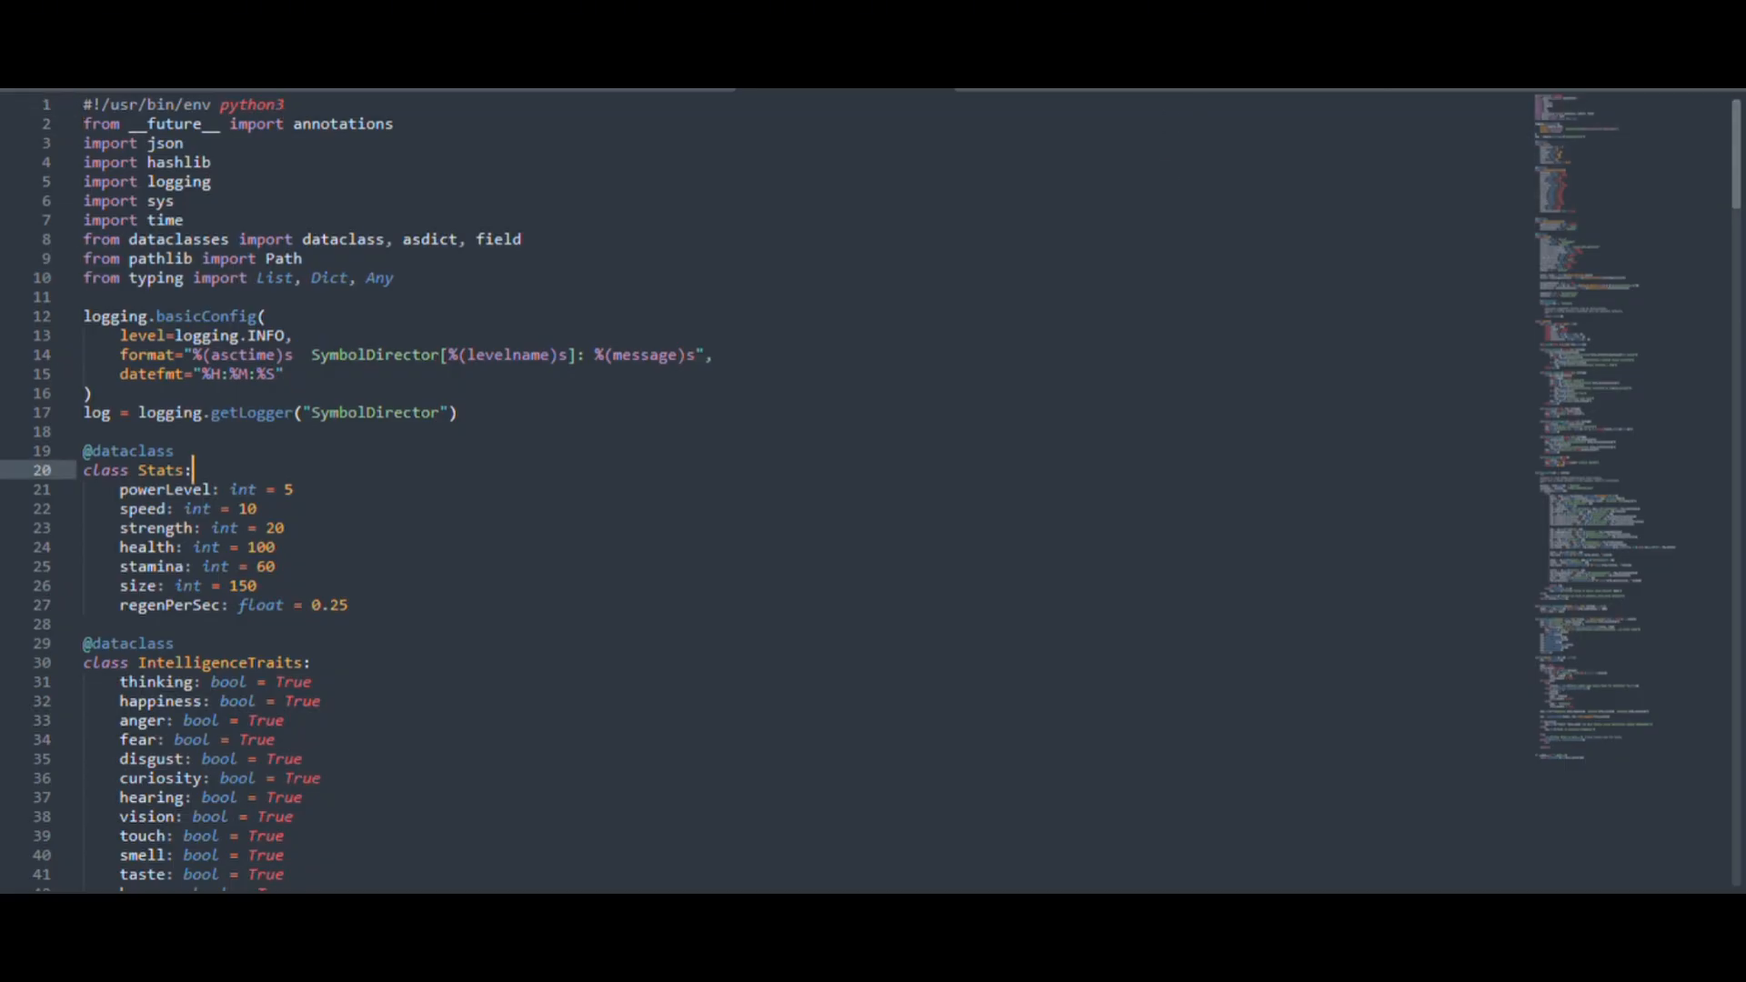
{"action": "scroll", "scroll_direction": "down", "scroll_amount": 3}
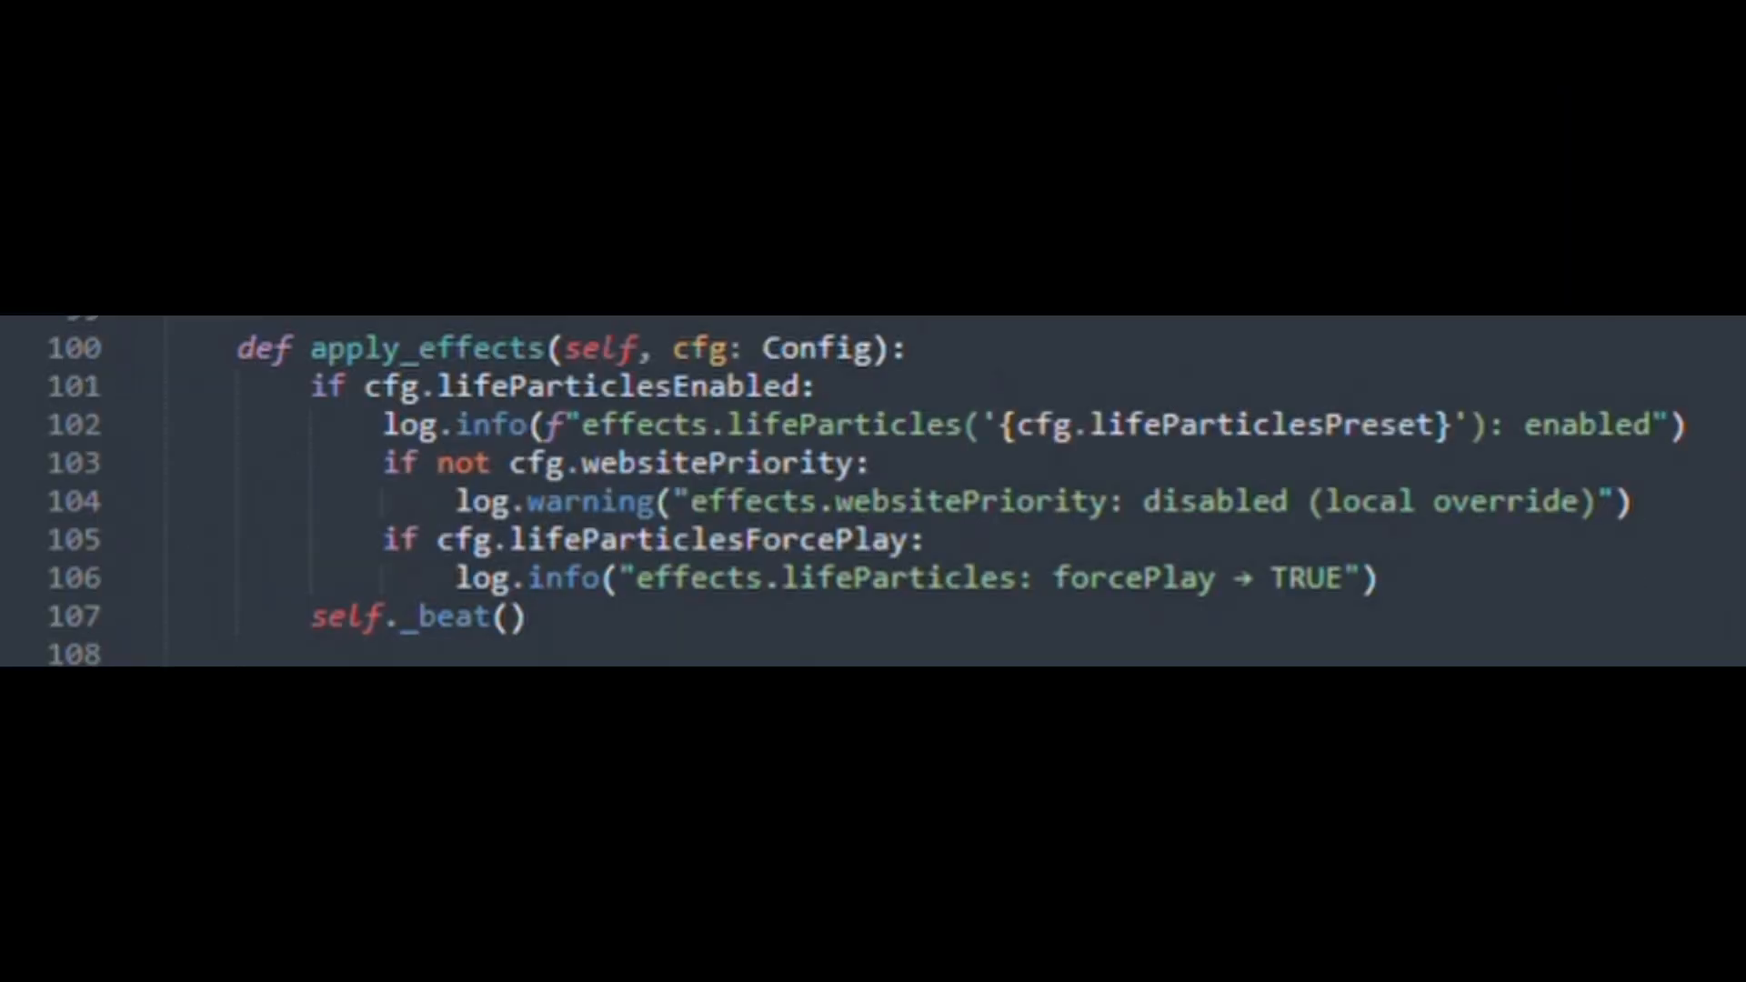
{"action": "scroll", "scroll_direction": "down", "scroll_amount": 3}
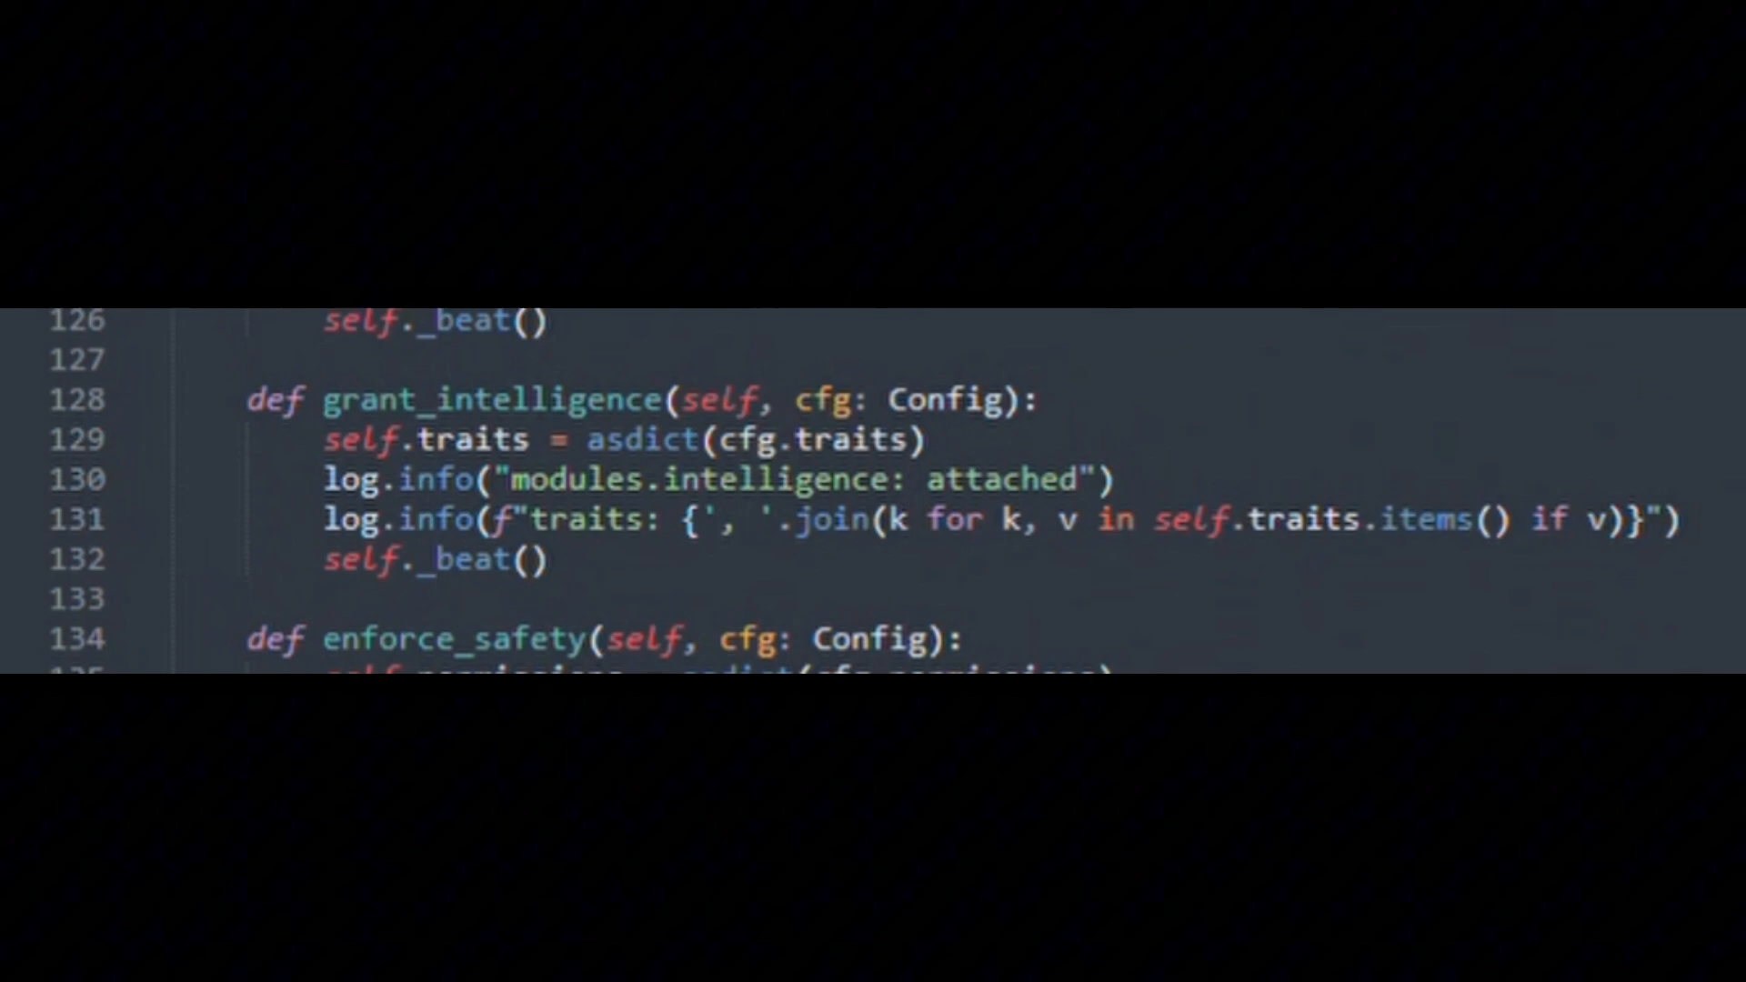
{"action": "scroll", "scroll_direction": "down", "scroll_amount": 3}
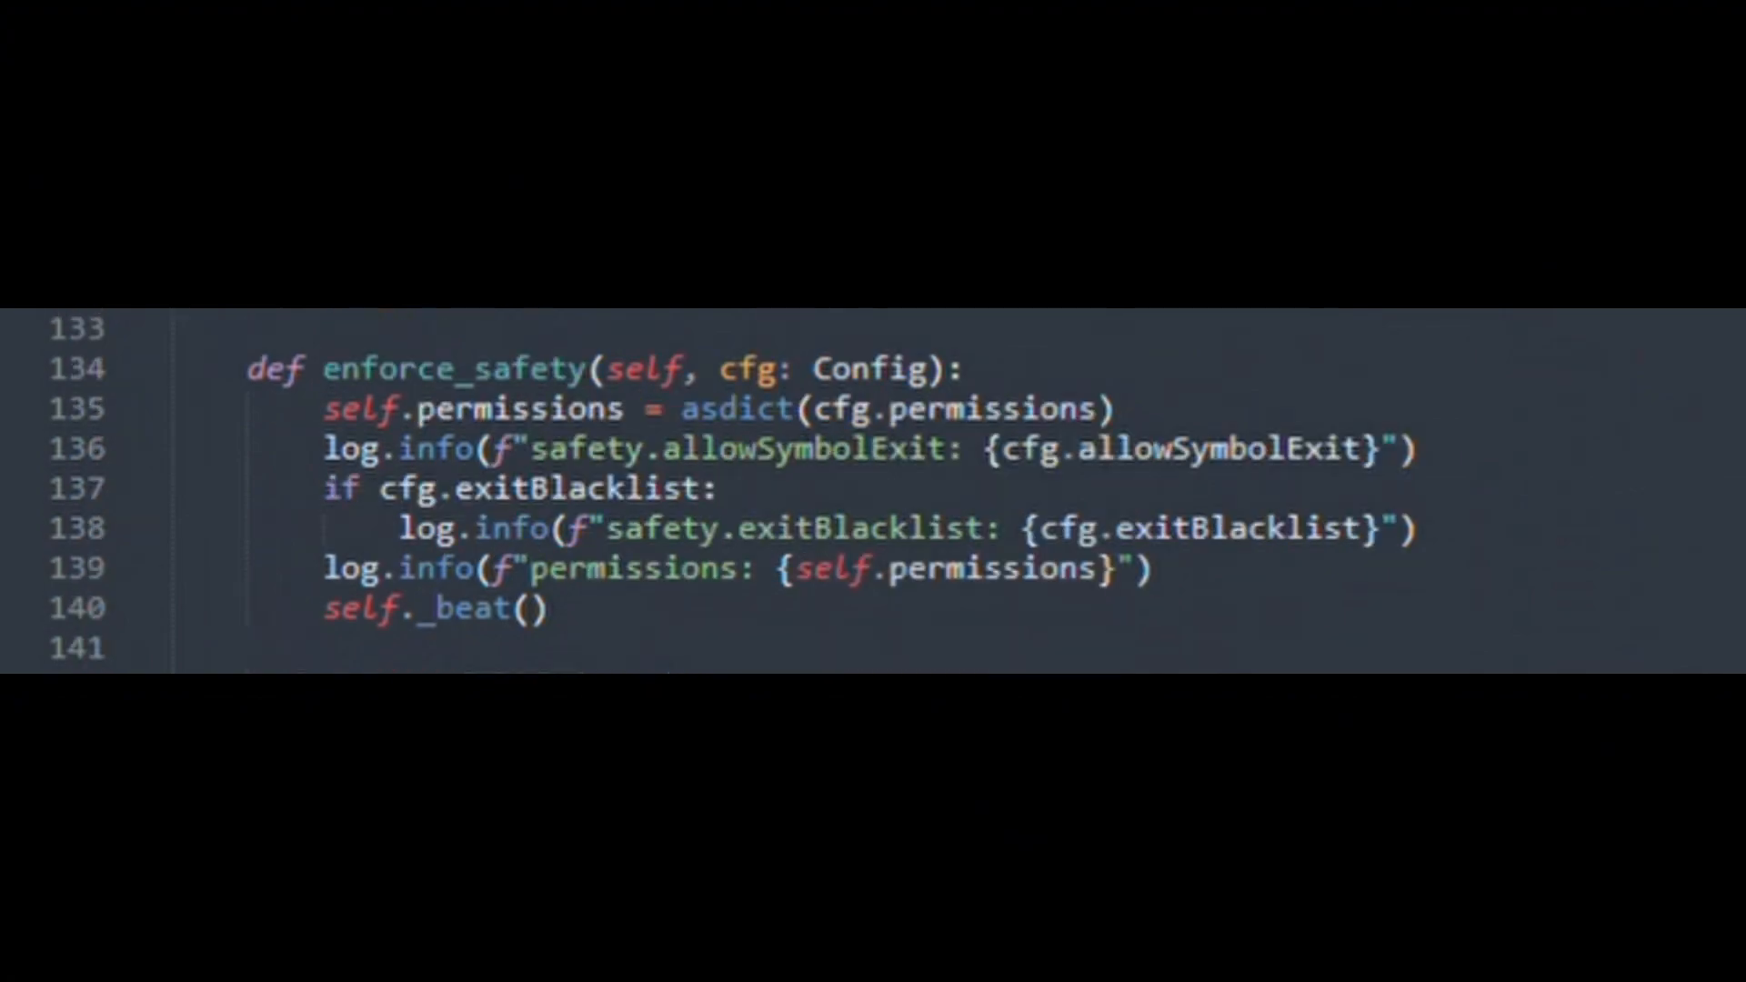
{"action": "scroll", "scroll_direction": "down", "scroll_amount": 3}
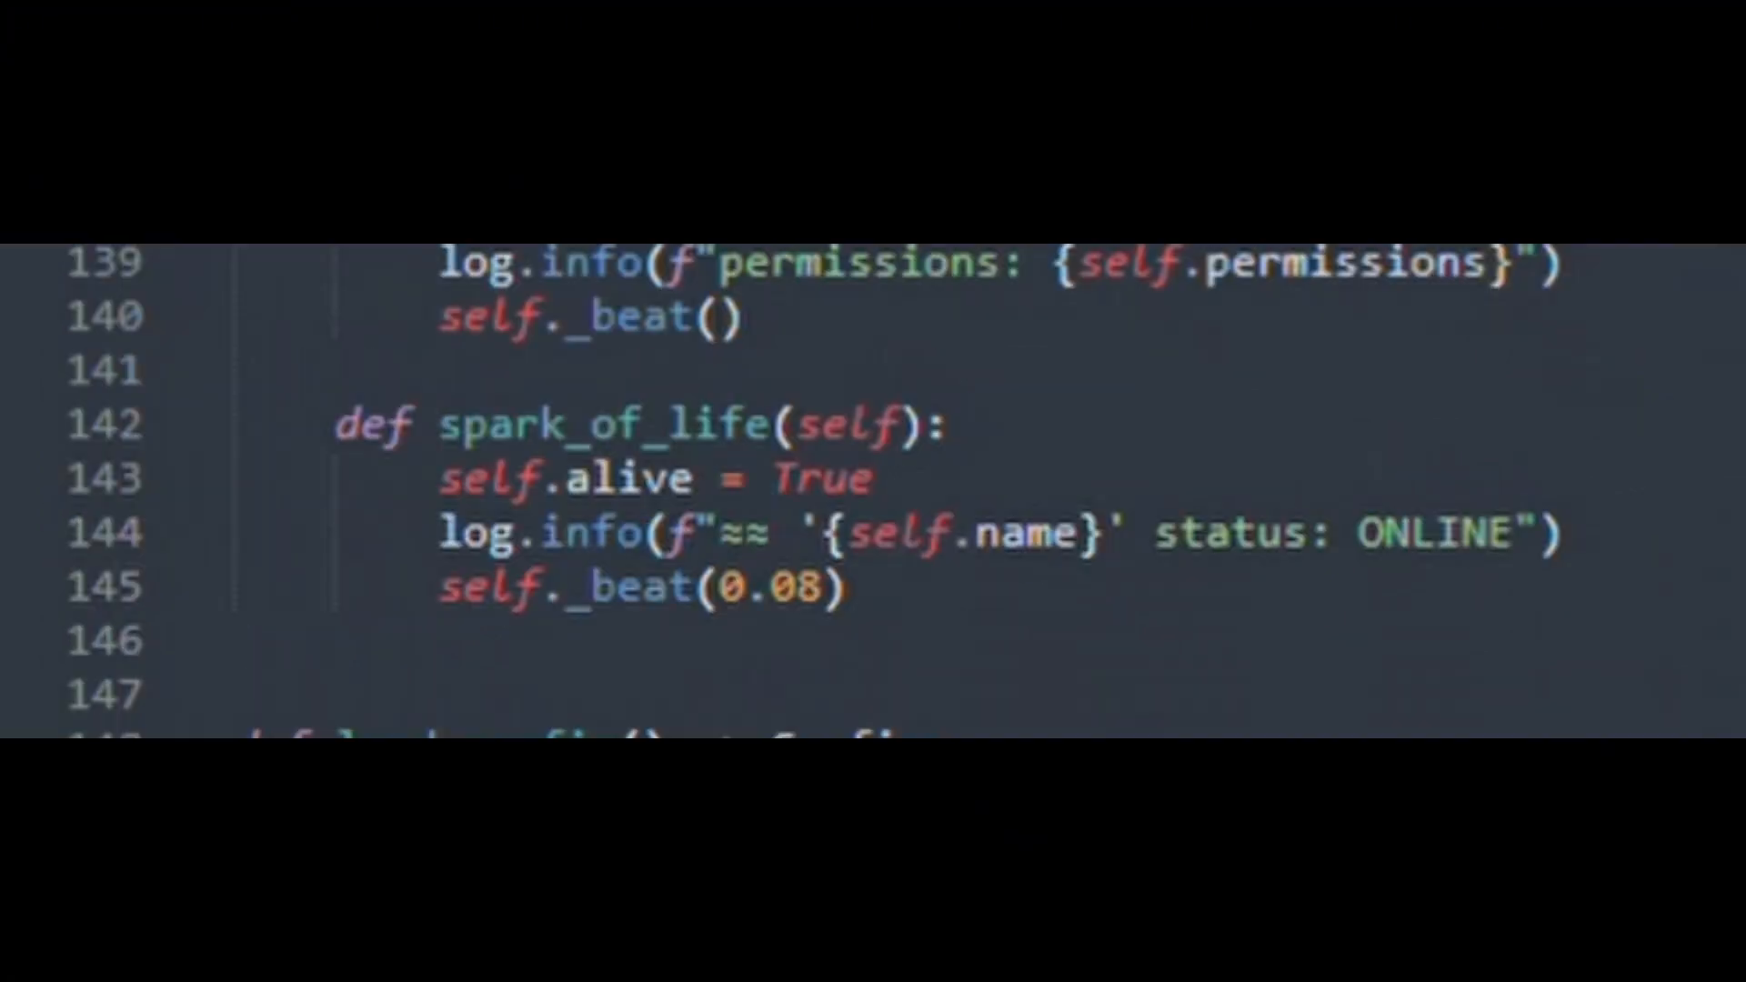